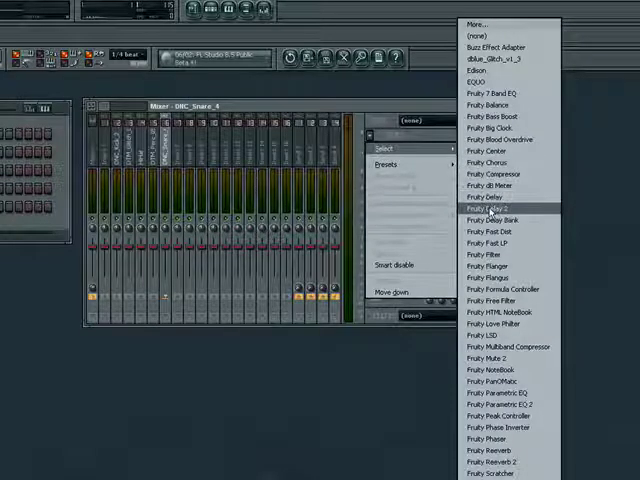
- Load Fruity Delay 2 into the DNC_Snare_4 mixer track's effect slot
{"action": "left_click", "coordinate": [487, 206]}
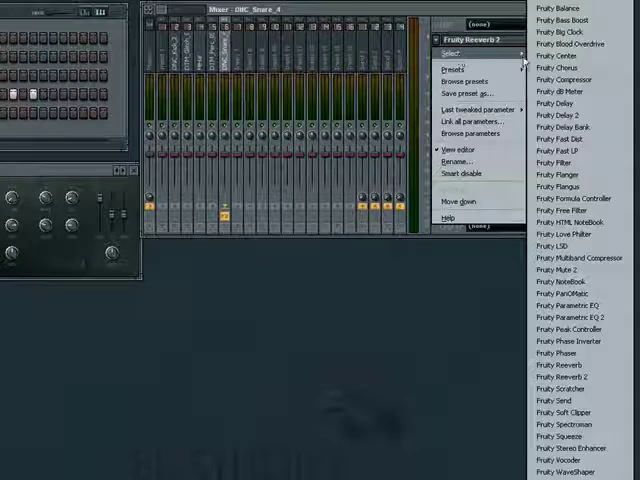
{"action": "mouse_move", "coordinate": [570, 305]}
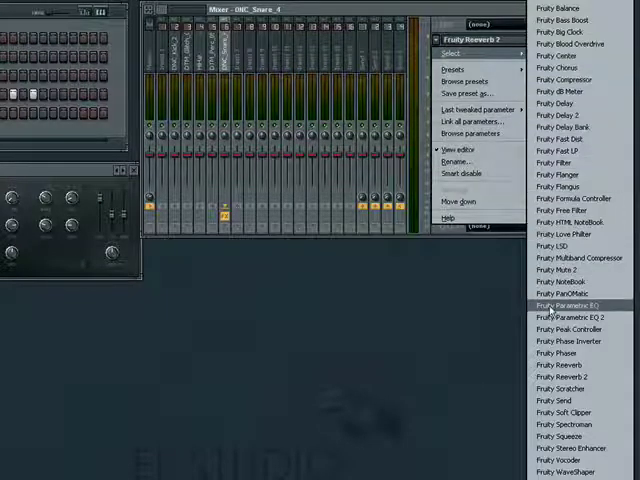
- Swap the snare track's Fruity Reverb 2 for Fruity Parametric EQ, leaving its editor showing
{"action": "left_click", "coordinate": [561, 305]}
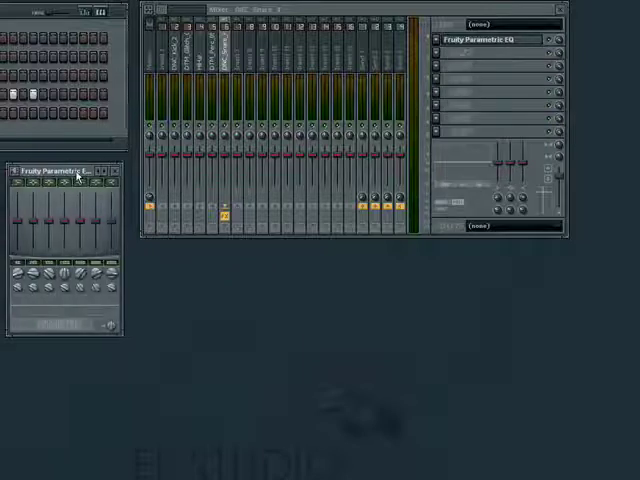